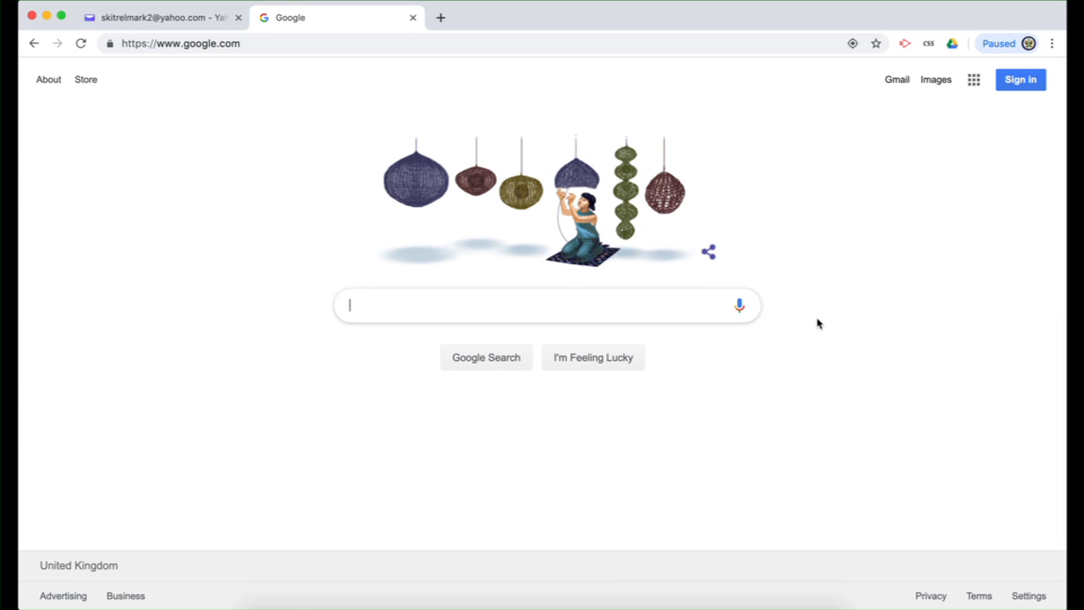
pyautogui.moveTo(858, 225)
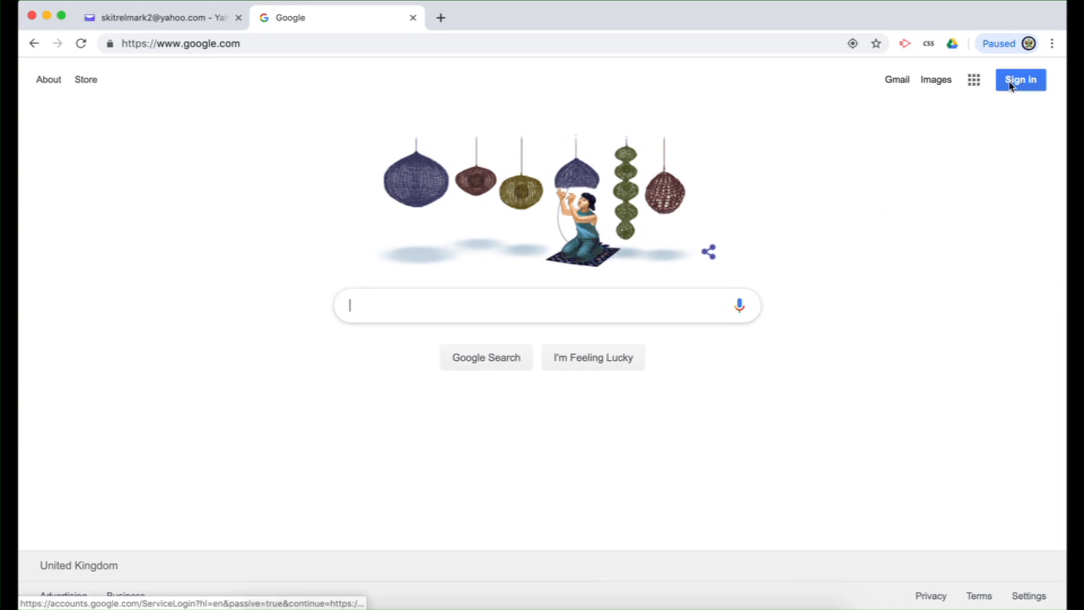
# - Start creating a new personal Google Account from the google.com Sign in page
pyautogui.click(1020, 79)
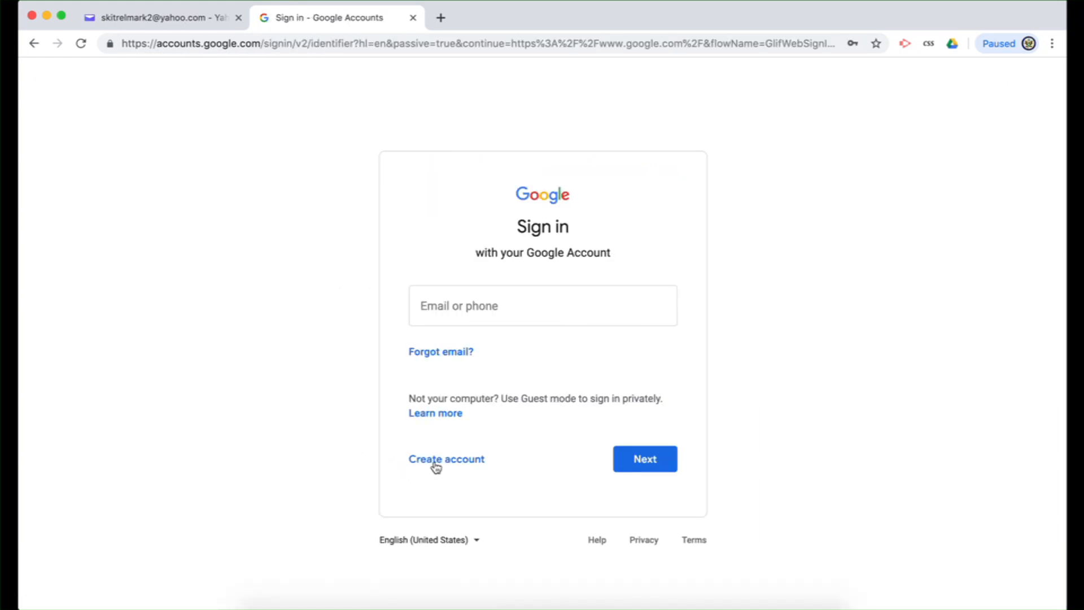
pyautogui.click(446, 459)
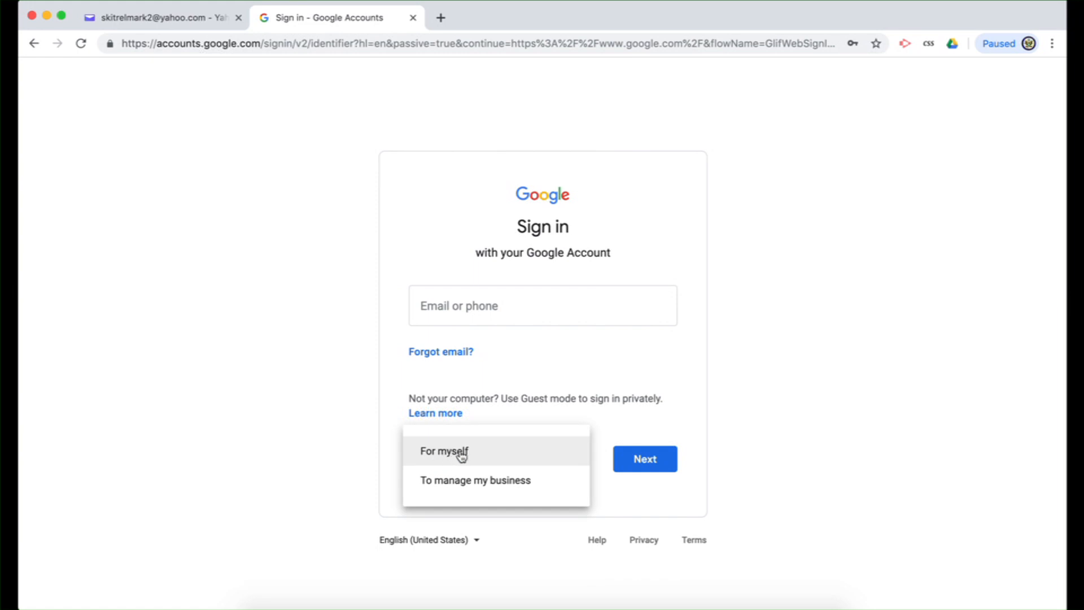
pyautogui.click(444, 450)
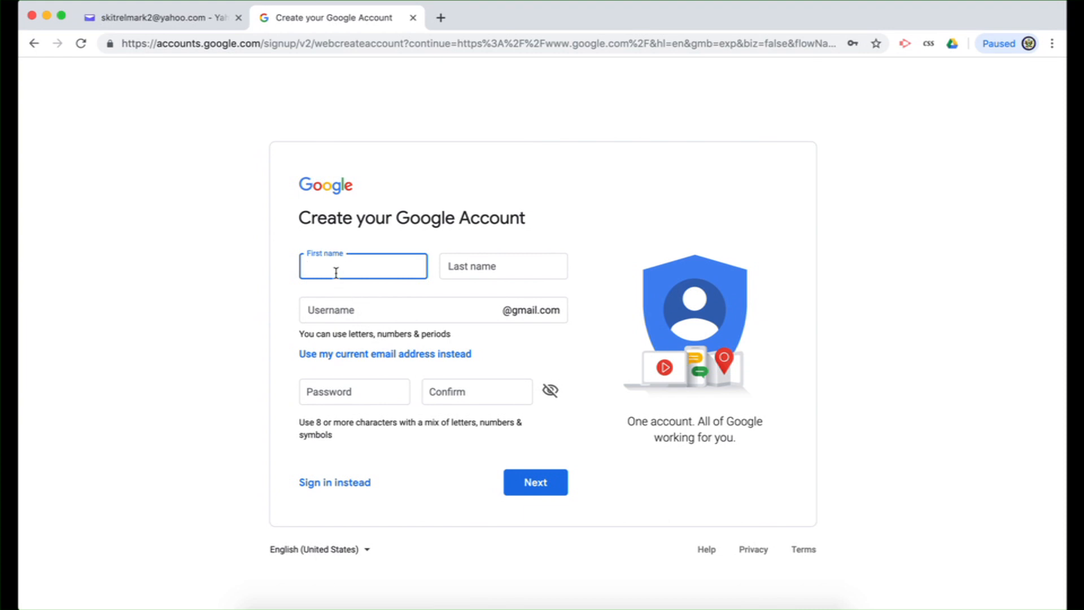
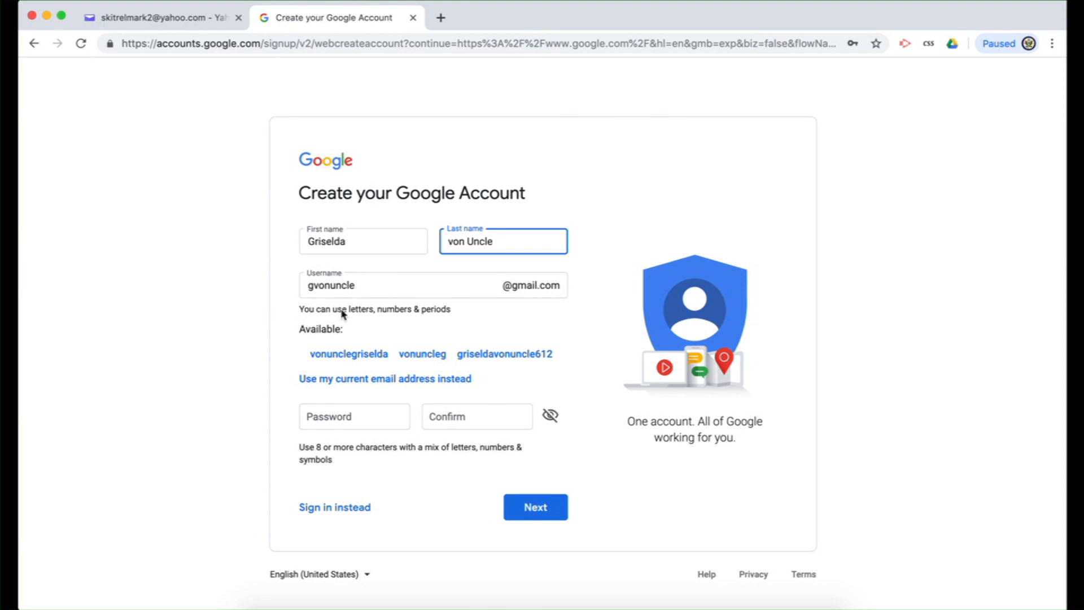
pyautogui.moveTo(525, 297)
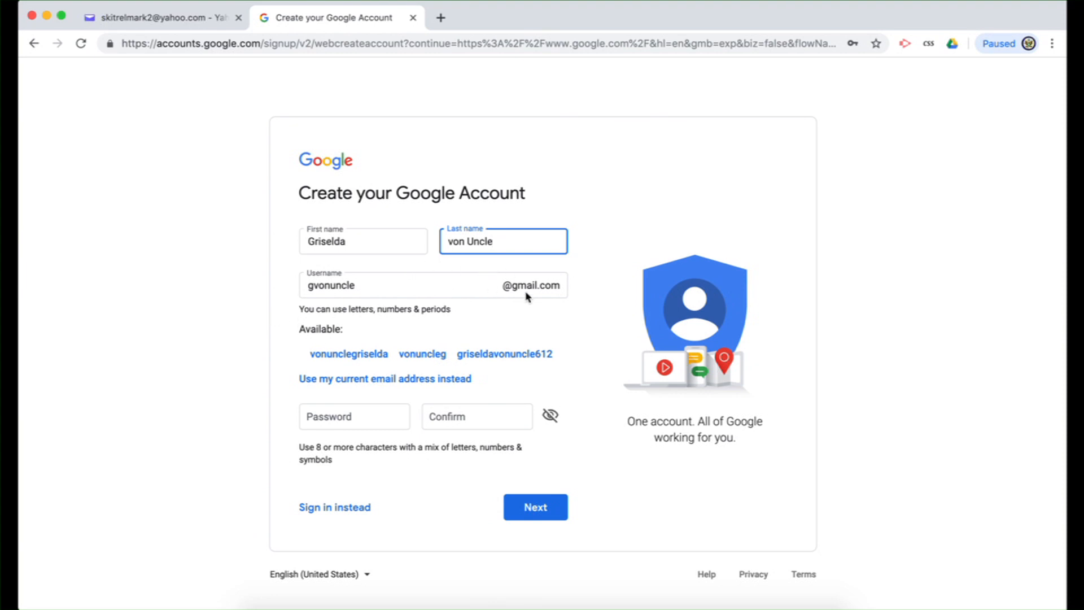
pyautogui.moveTo(288, 399)
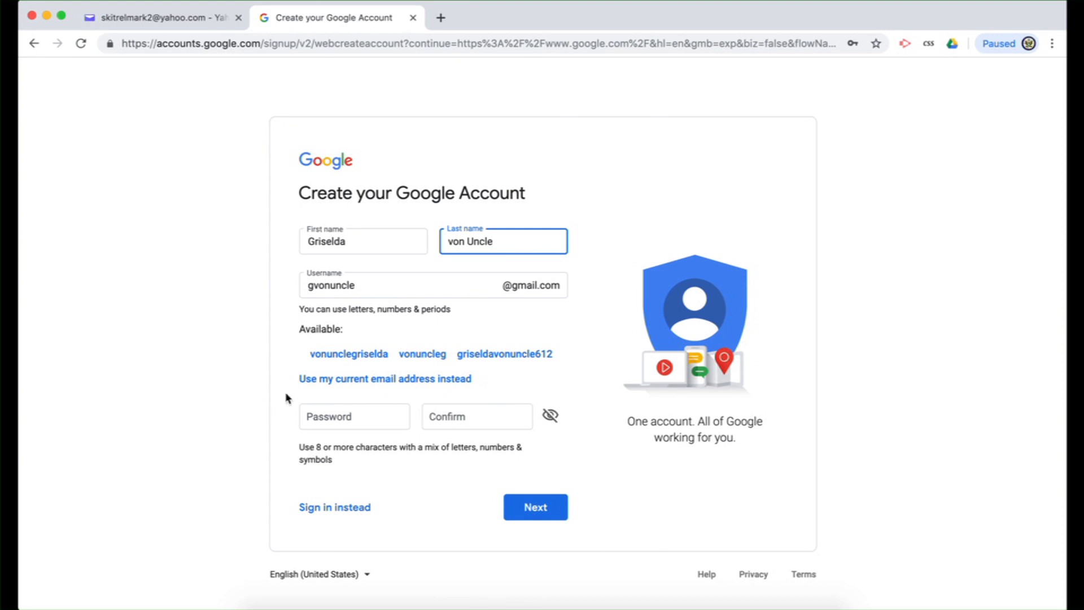
pyautogui.moveTo(339, 387)
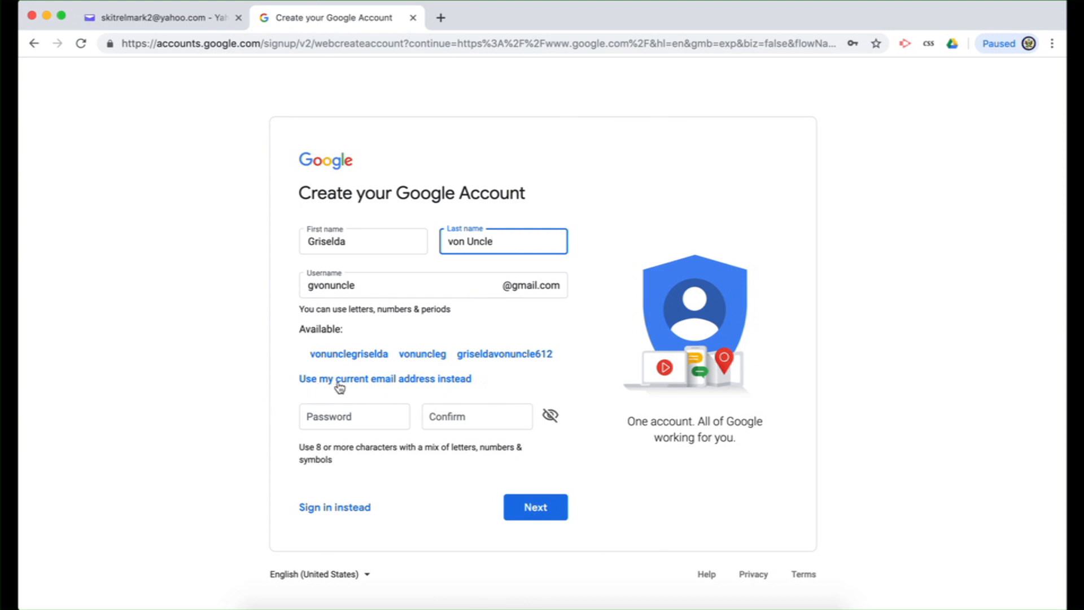
pyautogui.click(384, 379)
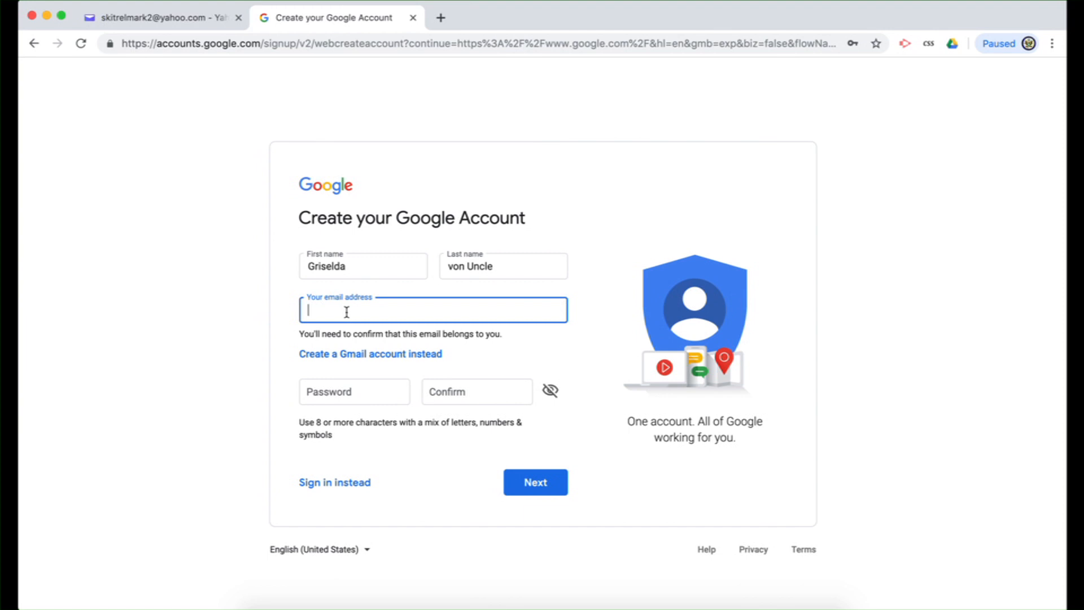
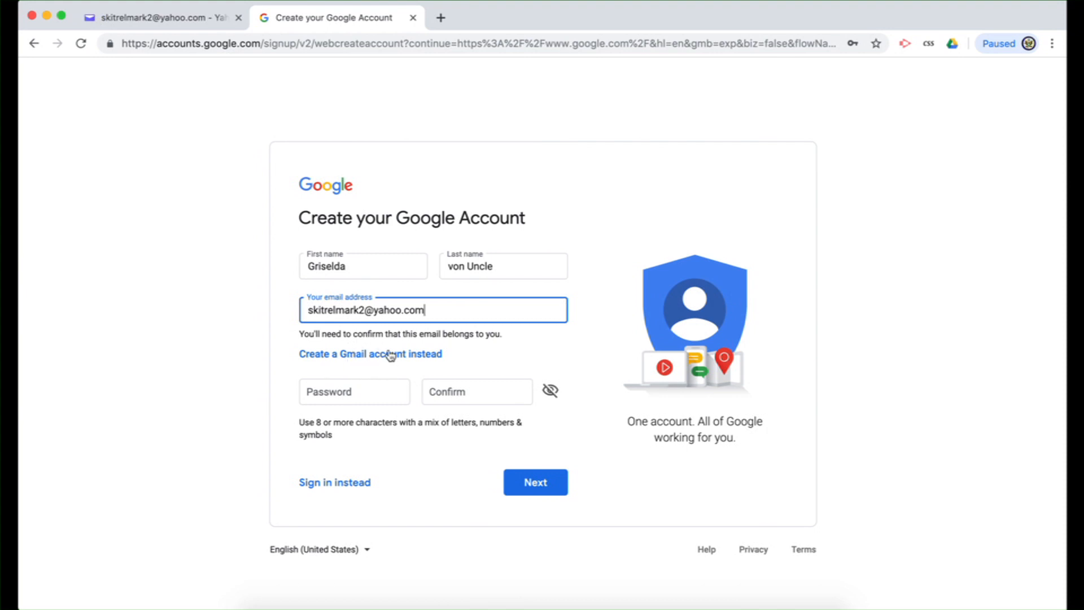
pyautogui.moveTo(387, 359)
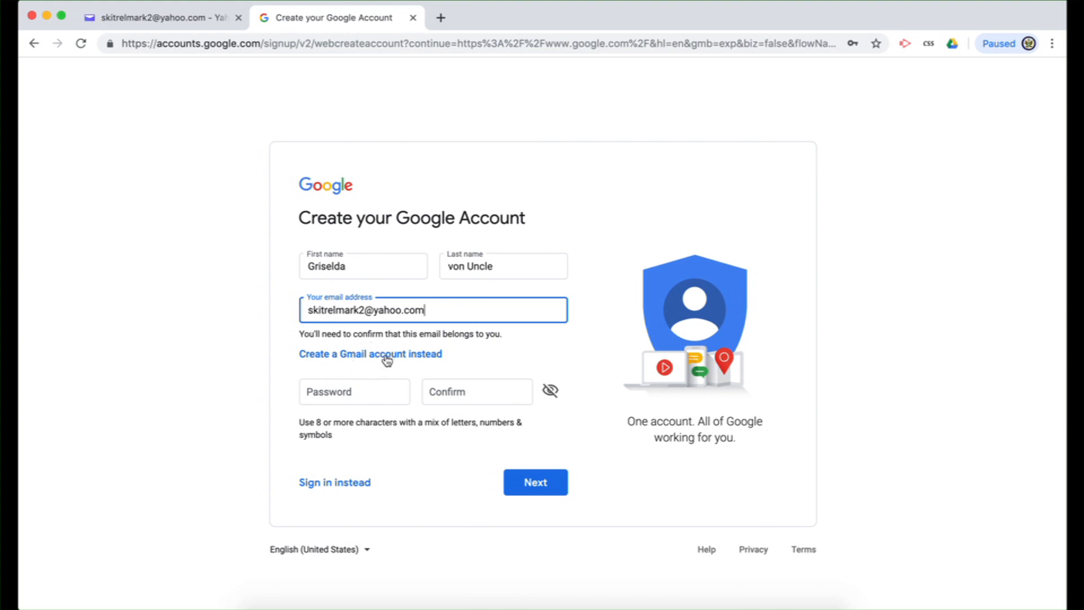
# - Enter and confirm the account password, then submit the signup details
pyautogui.click(354, 392)
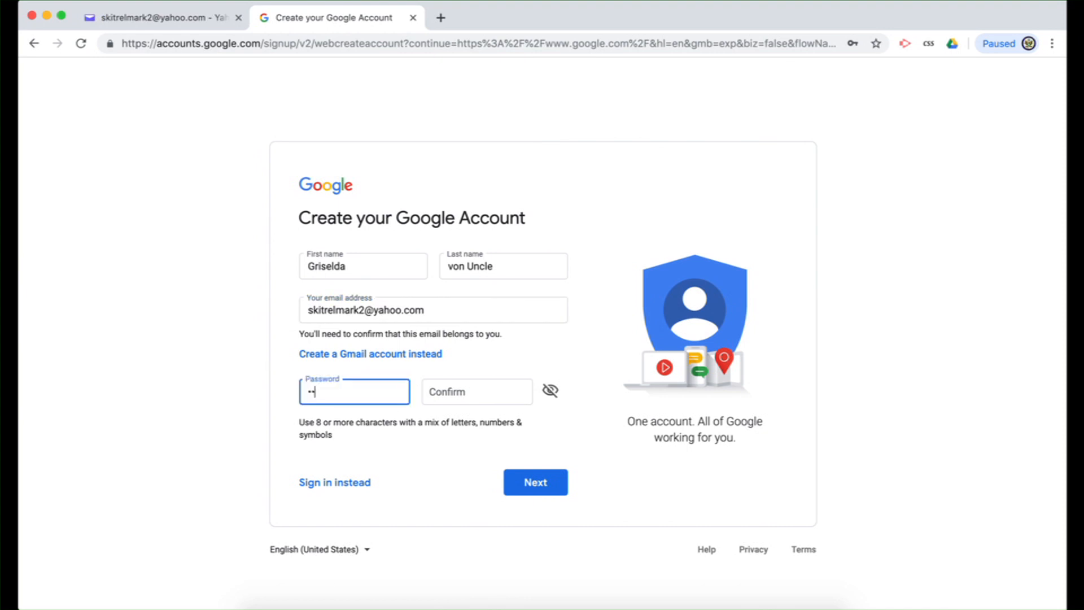
pyautogui.write('password')
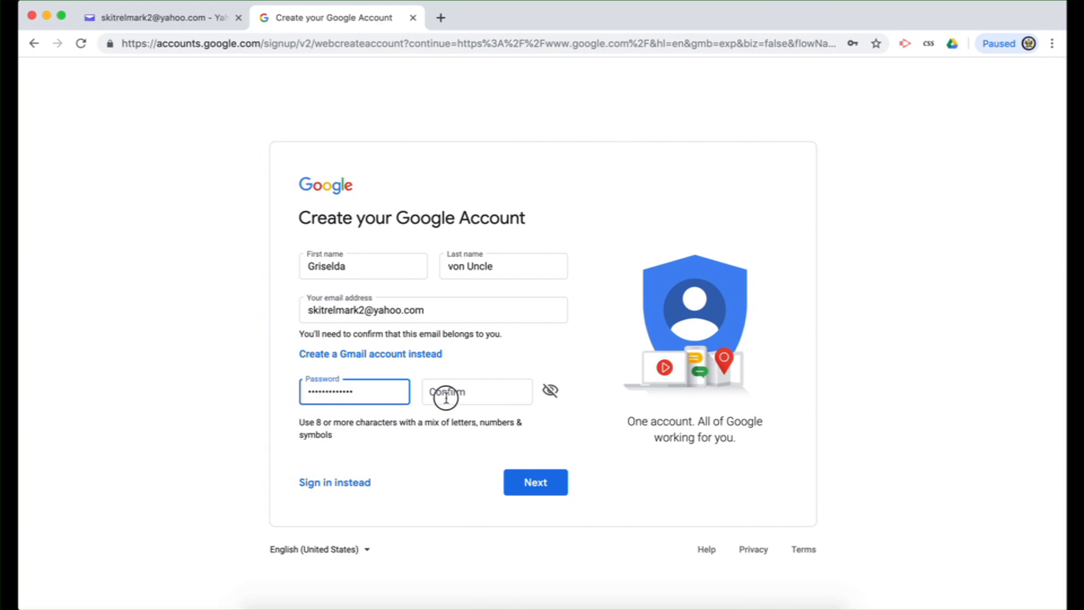
pyautogui.write('••••••')
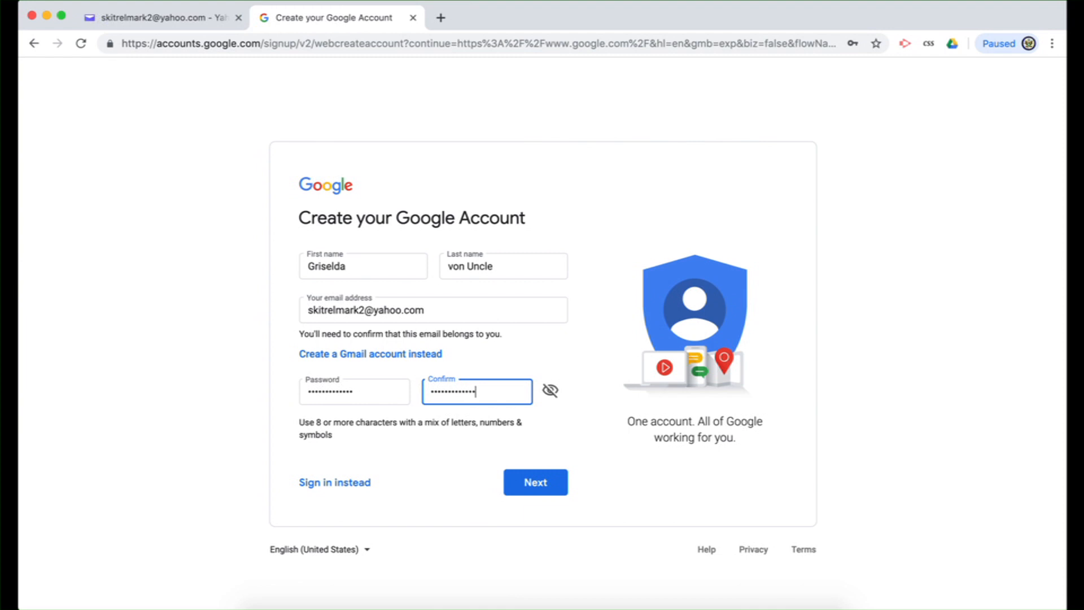
pyautogui.click(535, 482)
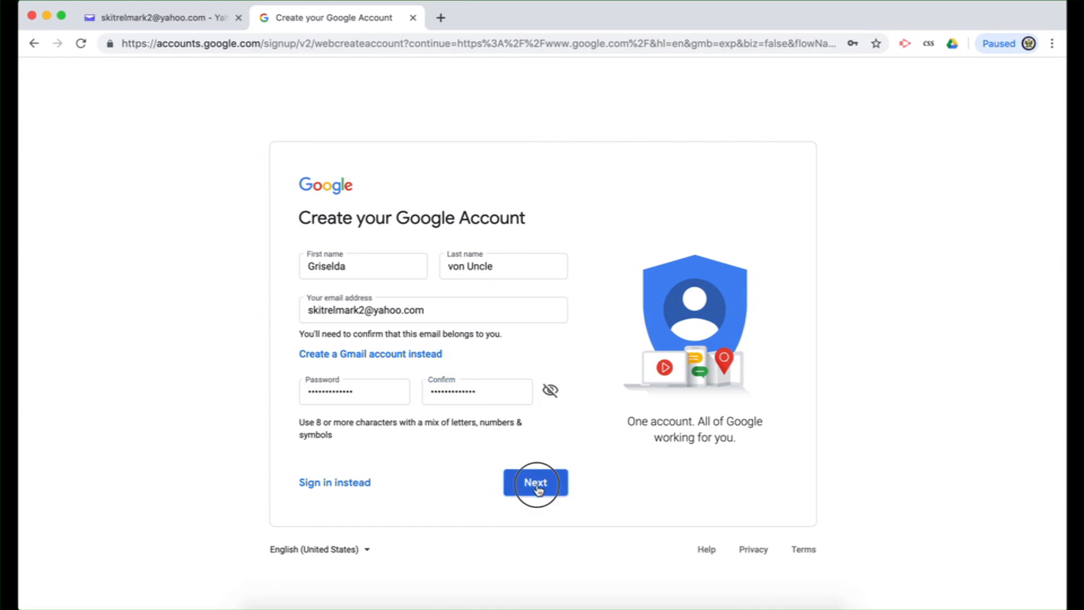
# - Submit the form to reach email verification and go to the Yahoo inbox for the code
pyautogui.click(536, 482)
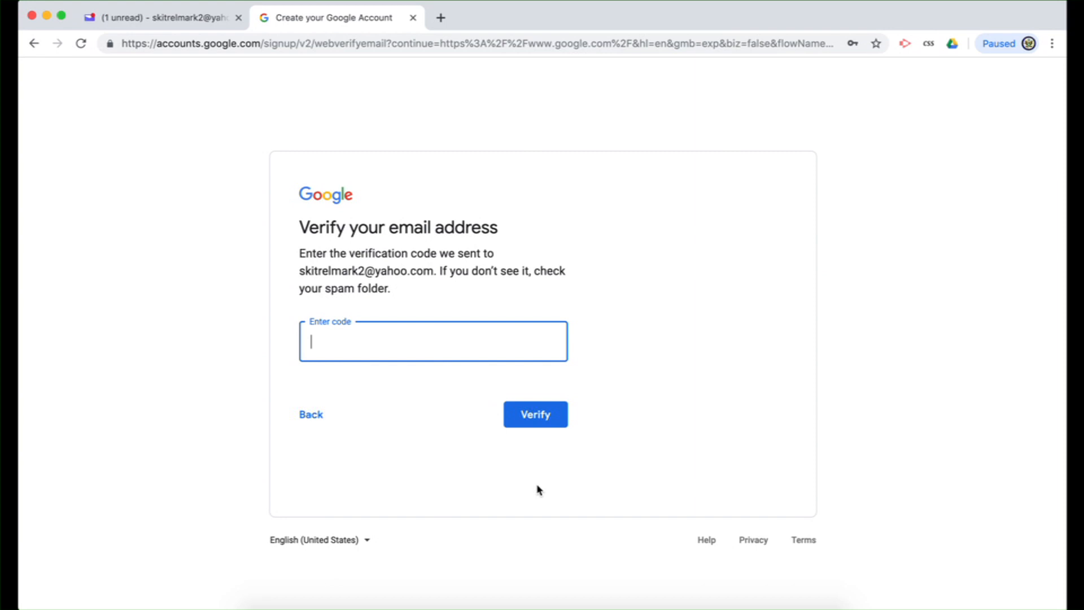
pyautogui.moveTo(454, 516)
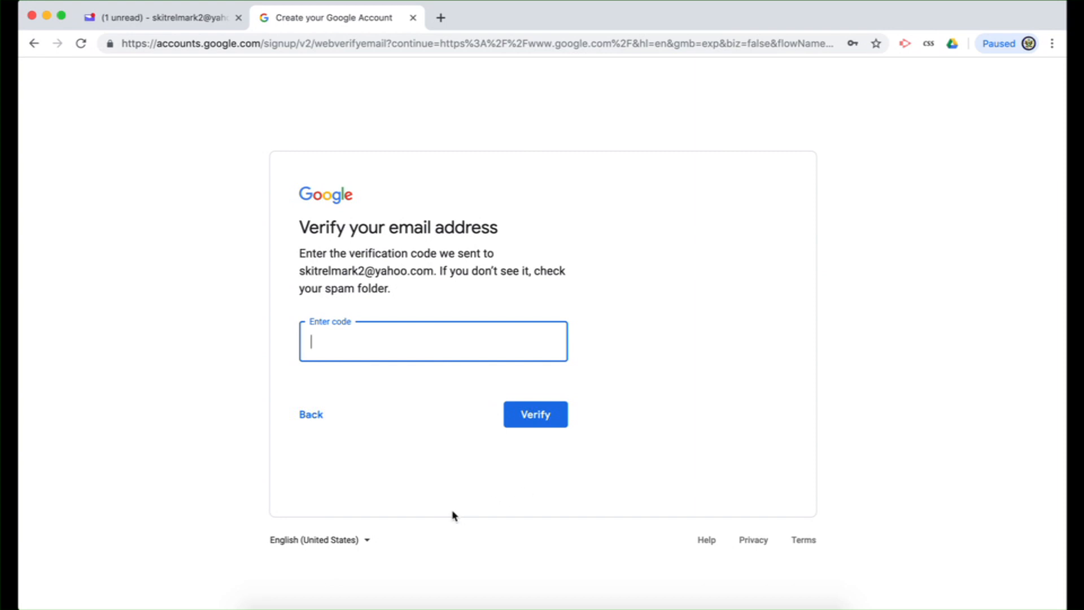
pyautogui.moveTo(179, 33)
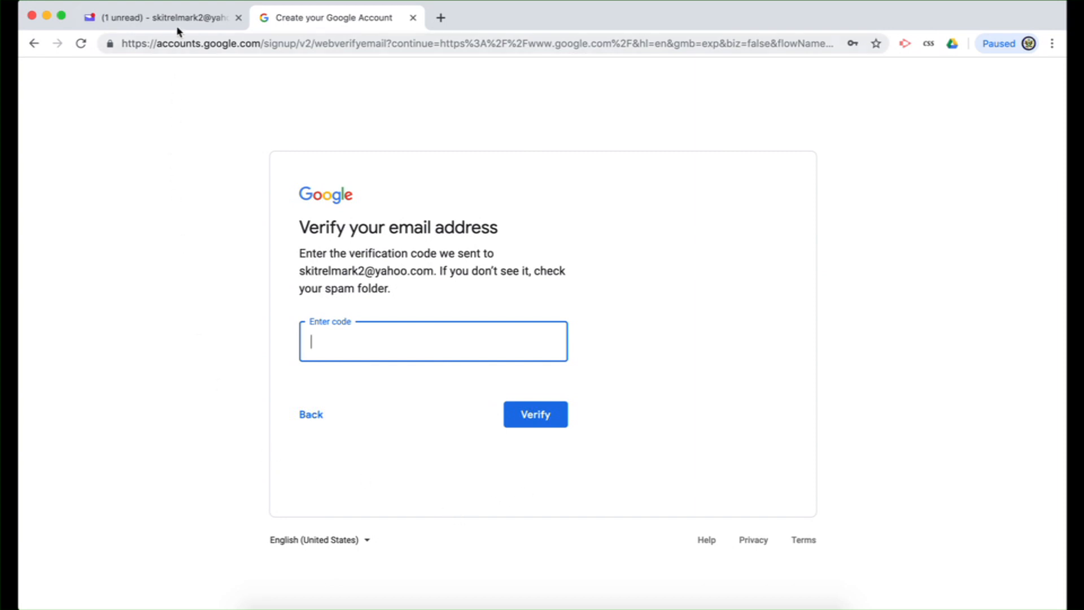
pyautogui.click(159, 17)
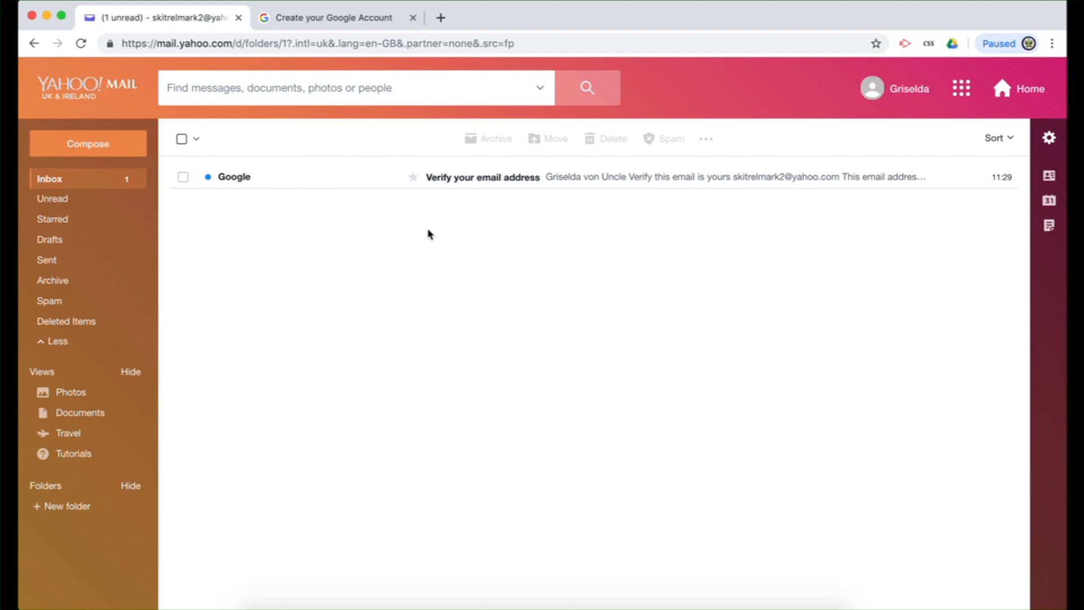
pyautogui.click(483, 177)
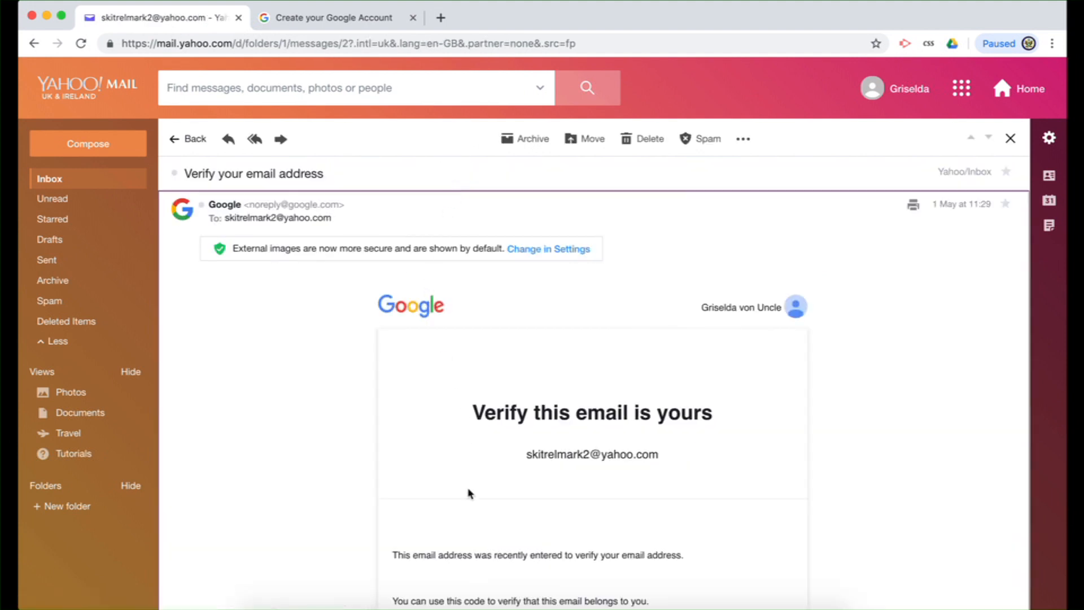
pyautogui.scroll(-3)
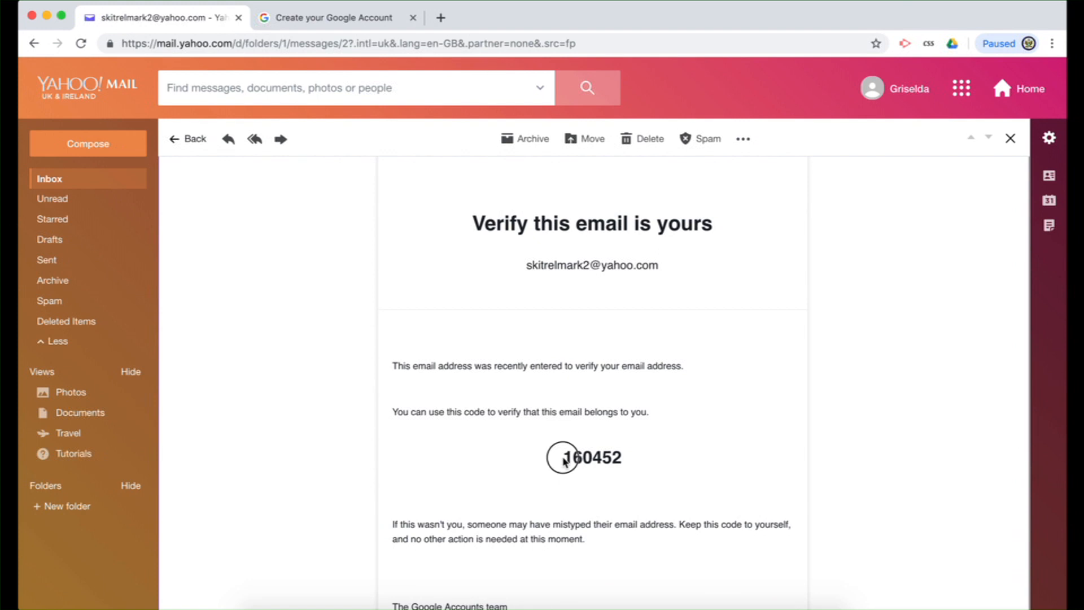
pyautogui.doubleClick(591, 457)
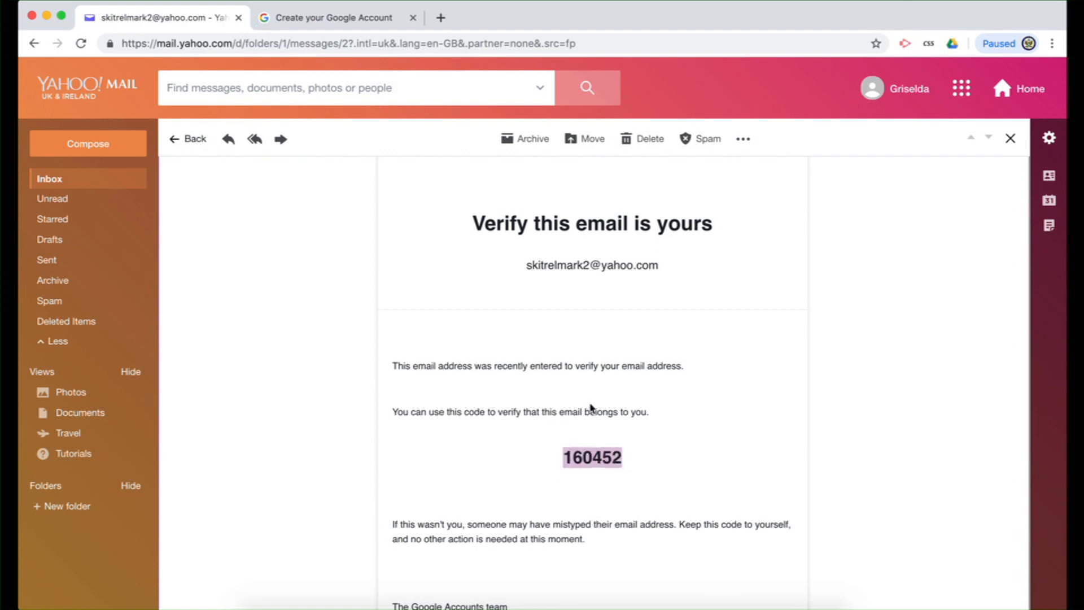
pyautogui.click(336, 17)
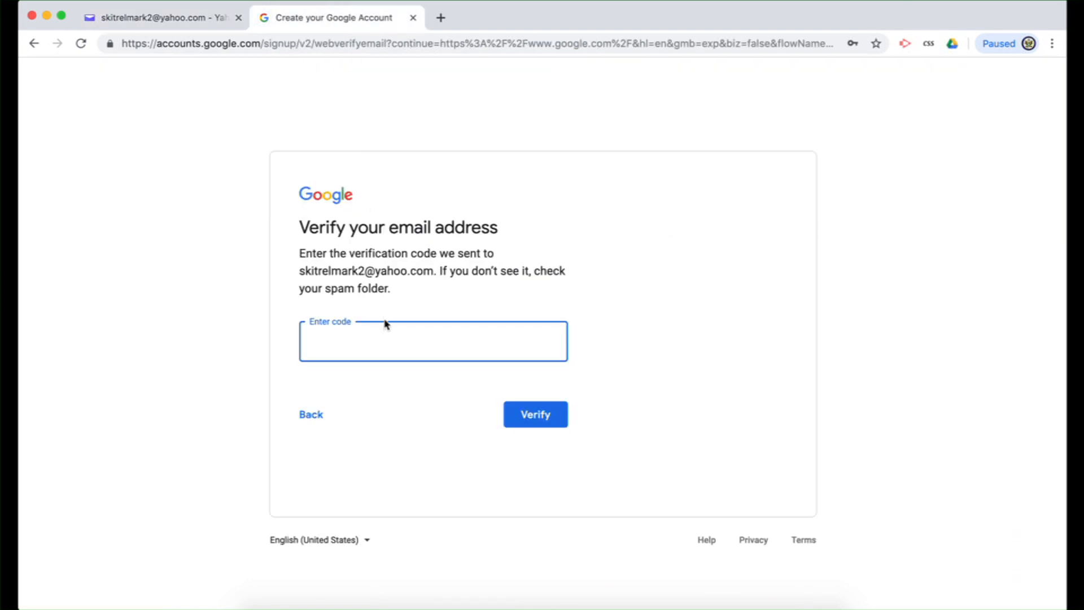
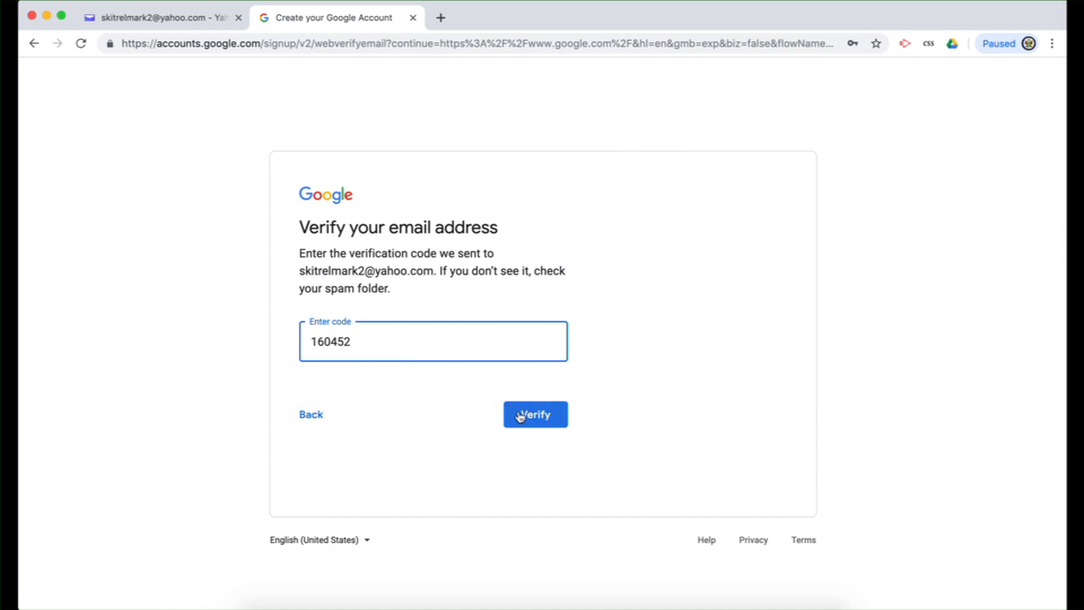
pyautogui.click(535, 415)
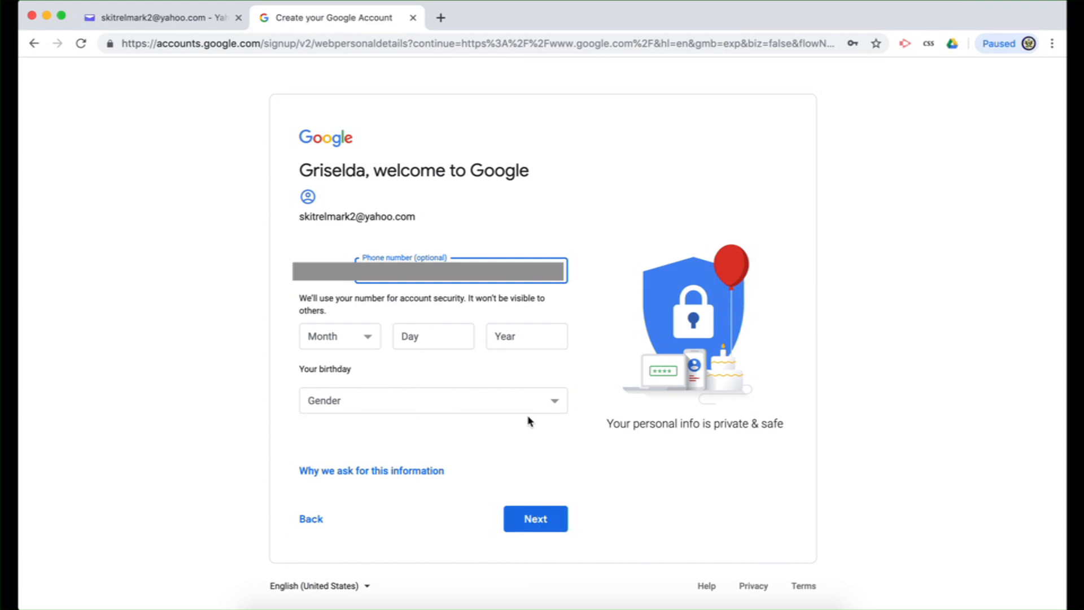
pyautogui.moveTo(522, 423)
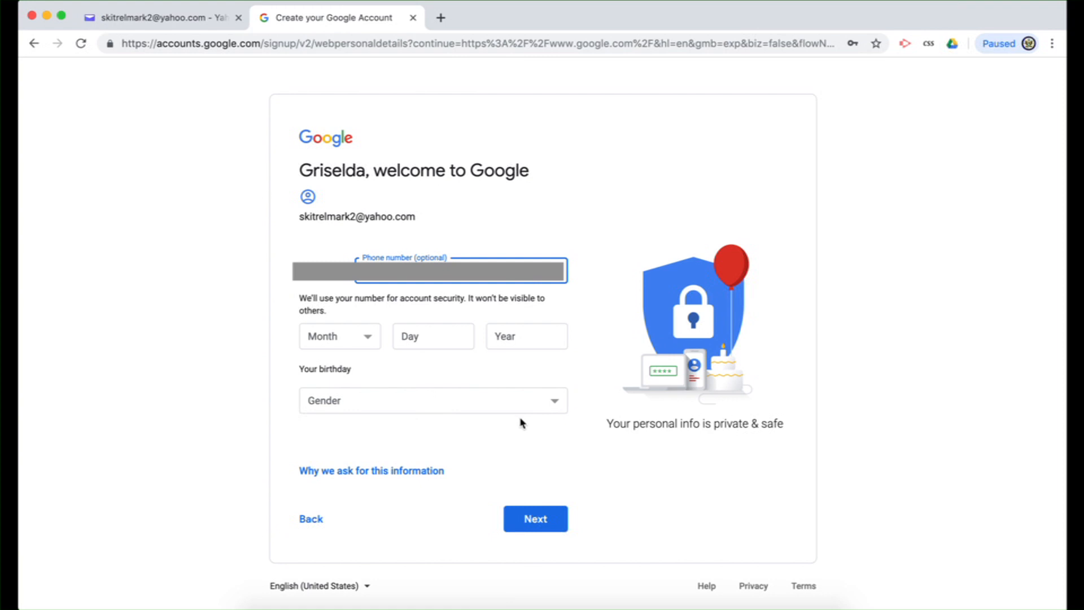
pyautogui.moveTo(347, 482)
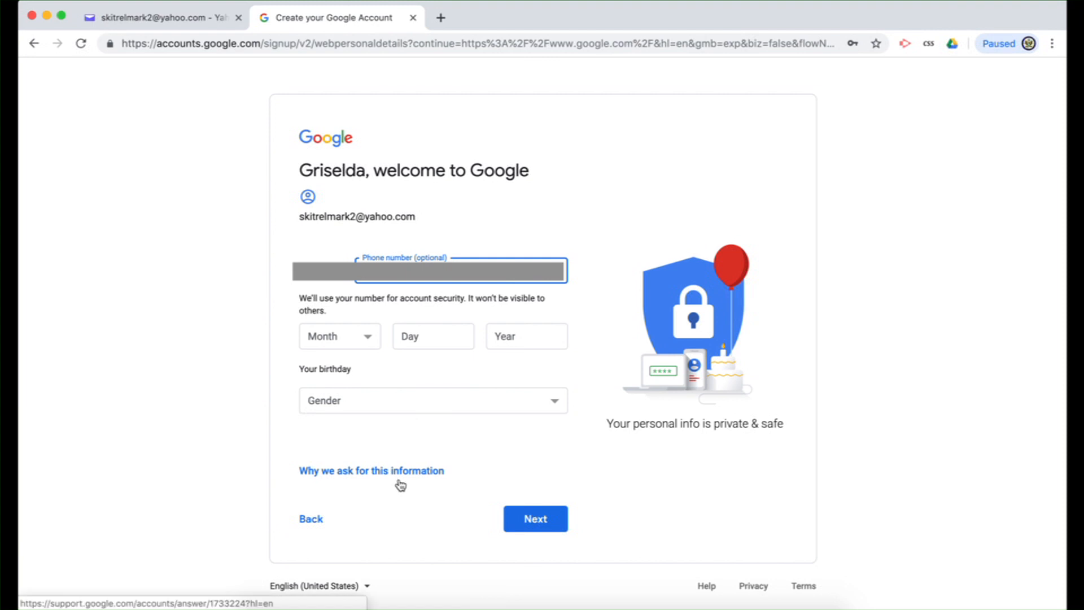
# - Submit the personal details with the phone number and continue to phone verification
pyautogui.click(534, 519)
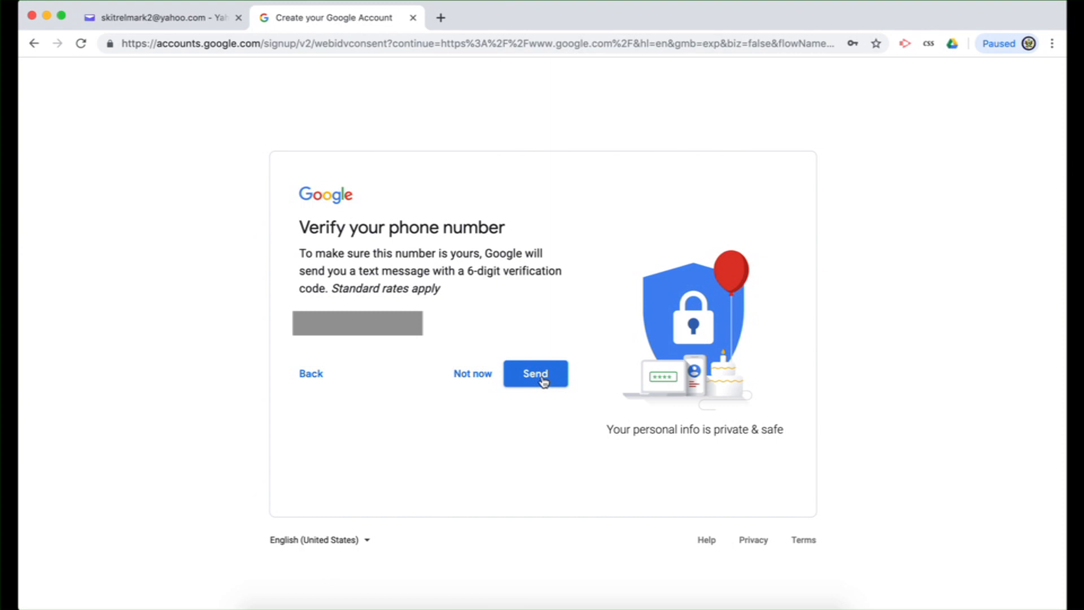
pyautogui.moveTo(540, 381)
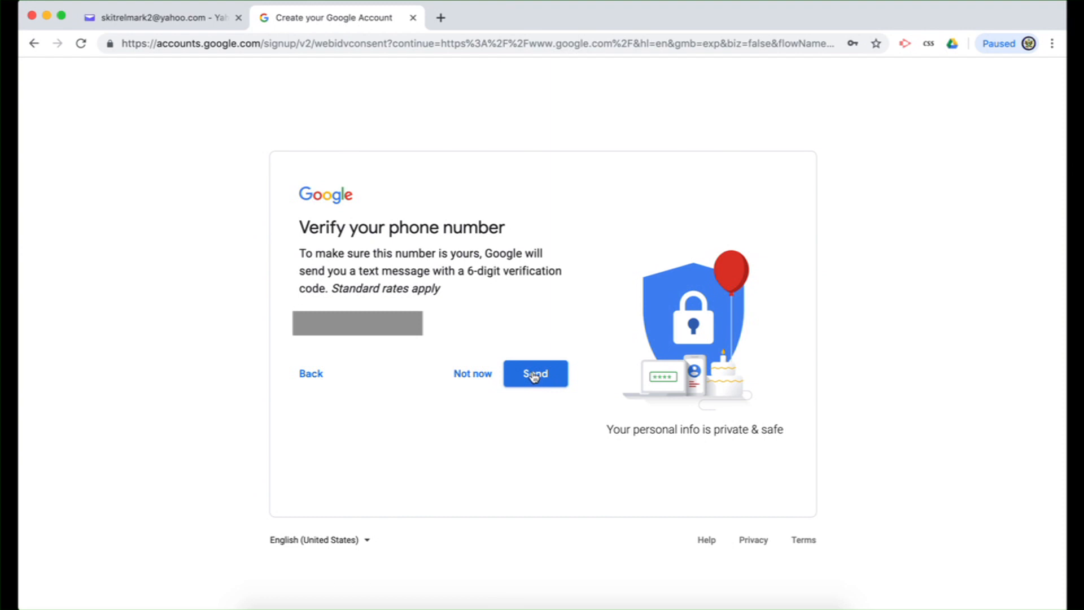
pyautogui.click(534, 374)
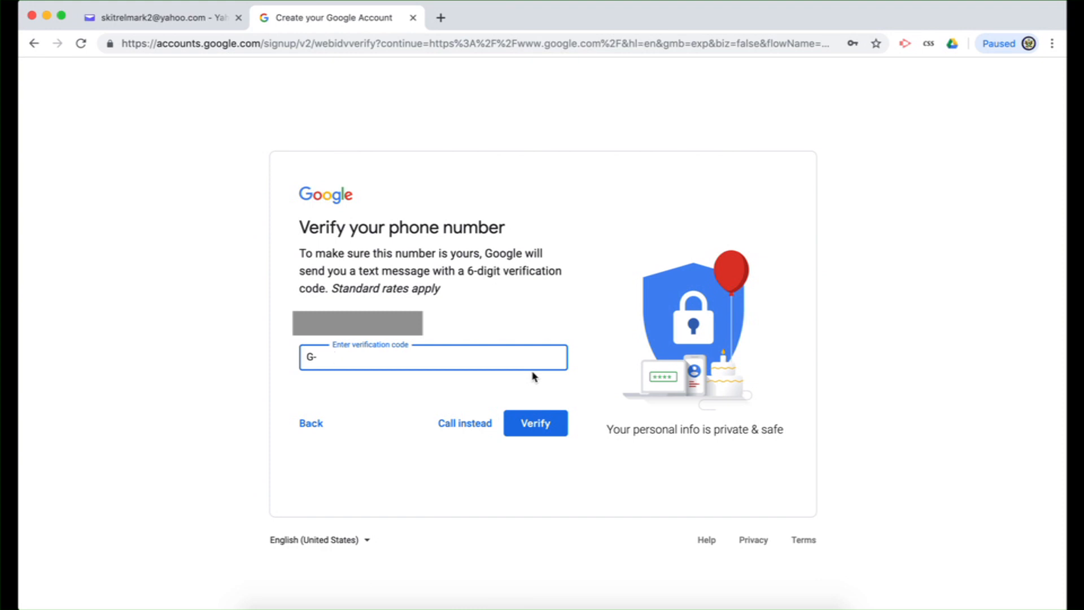
pyautogui.click(434, 357)
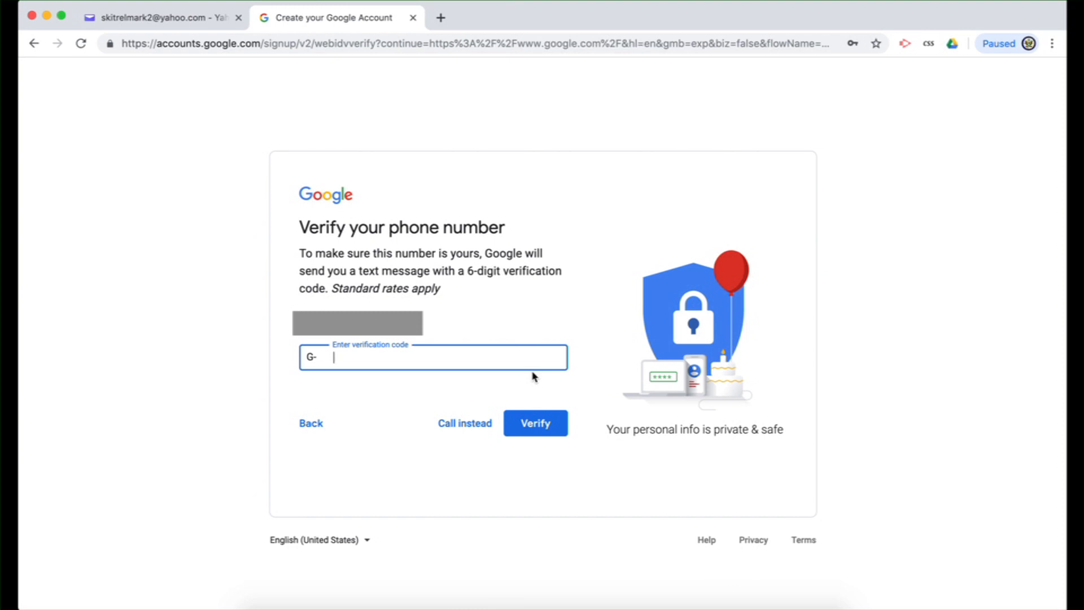
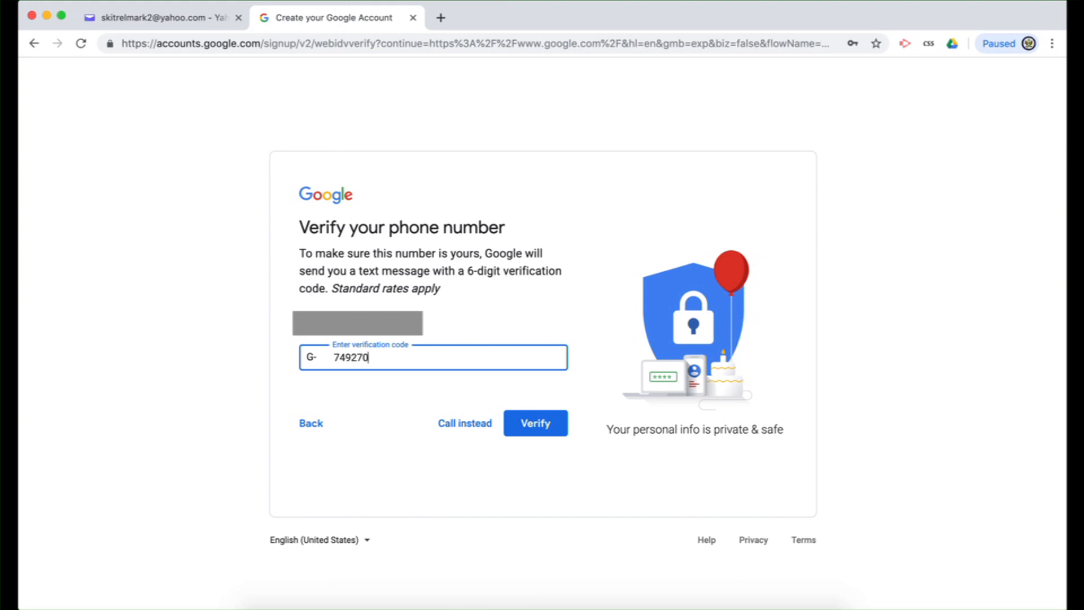
pyautogui.click(535, 423)
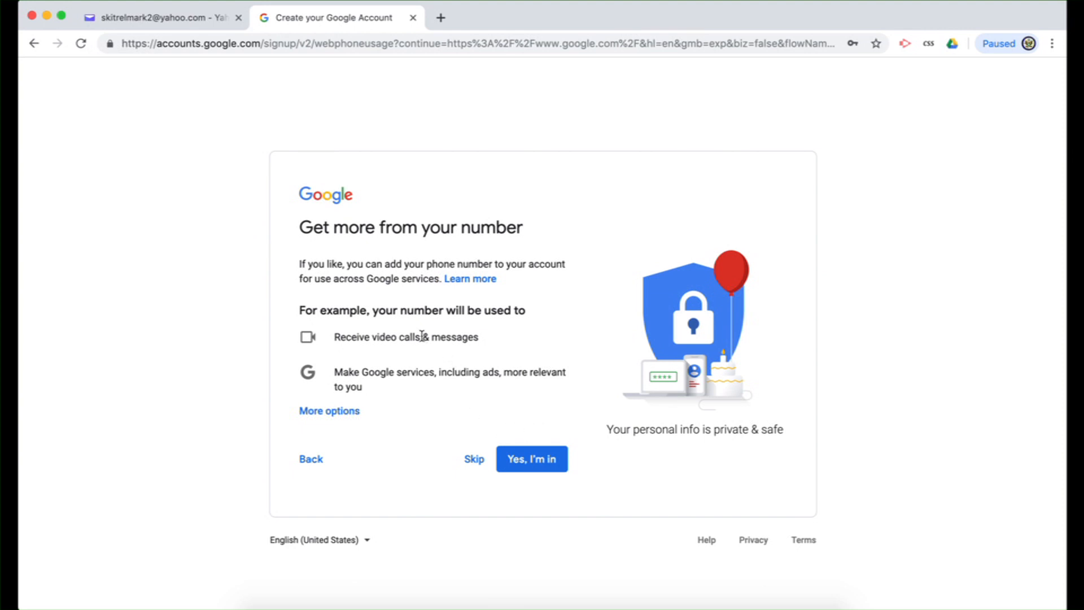
pyautogui.moveTo(400, 369)
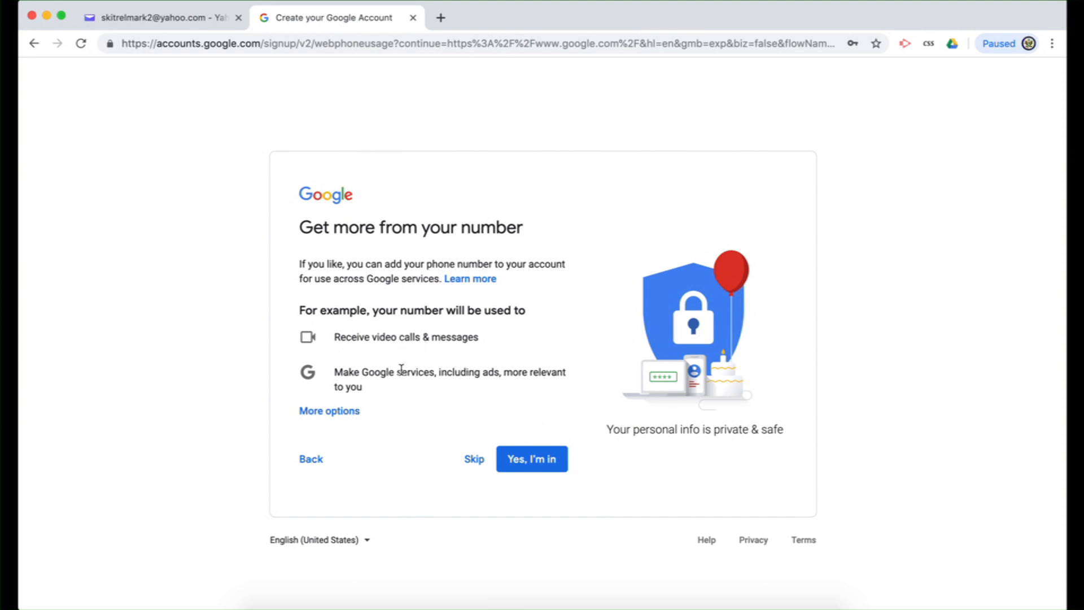
pyautogui.moveTo(443, 395)
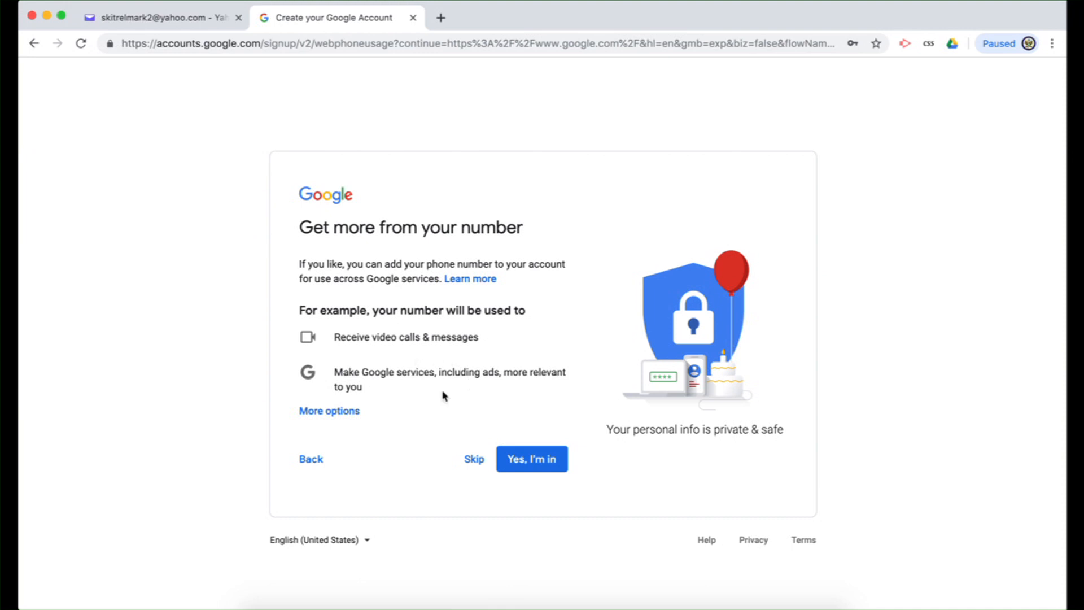
pyautogui.moveTo(426, 374)
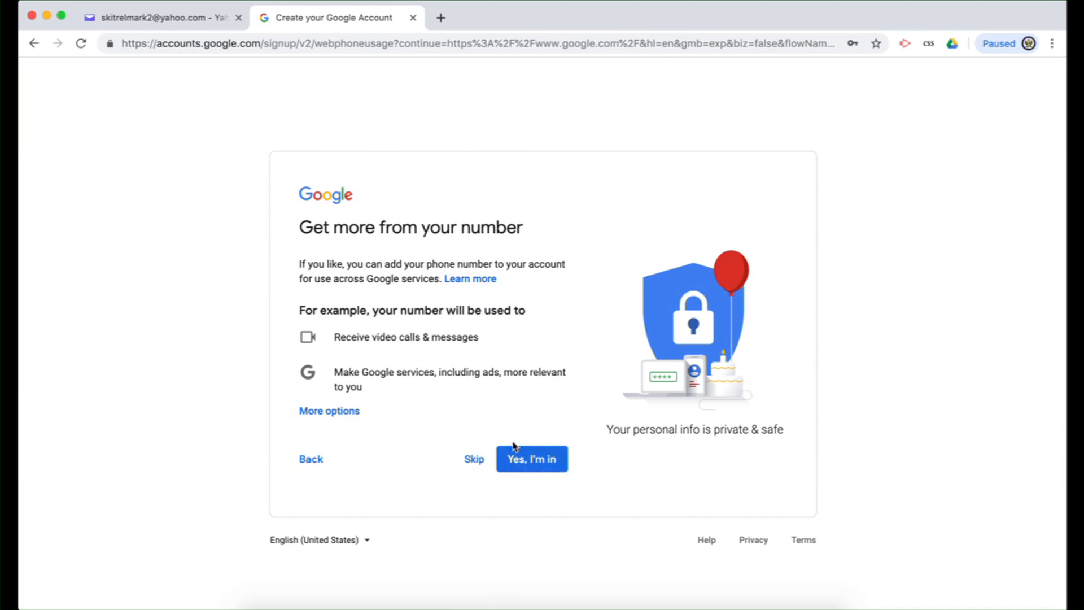
pyautogui.moveTo(473, 458)
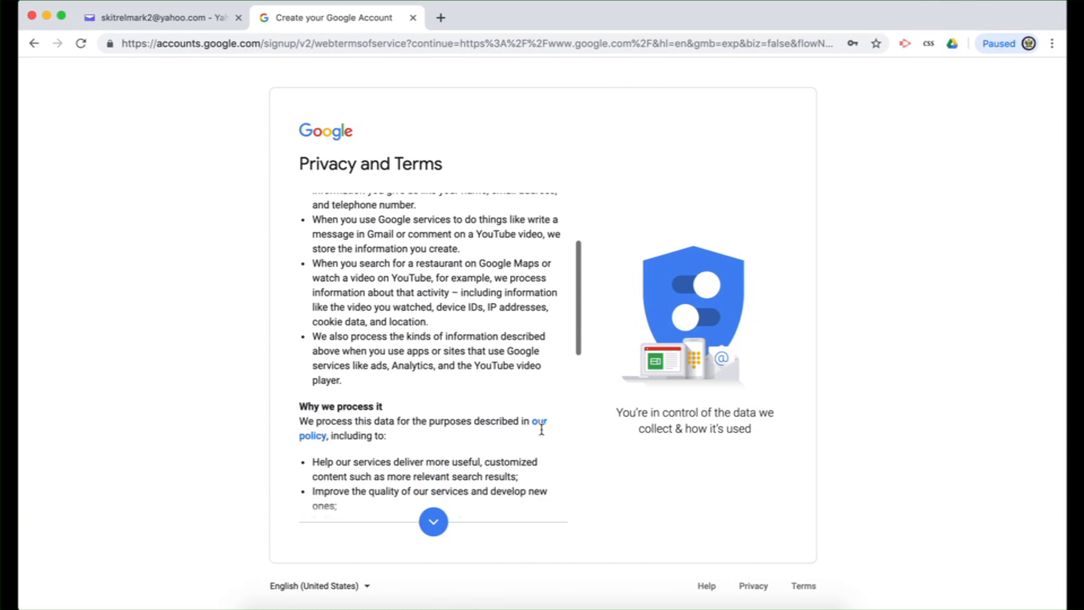
# - Accept the Terms of Service and information-processing agreements and request account creation
pyautogui.scroll(-3)
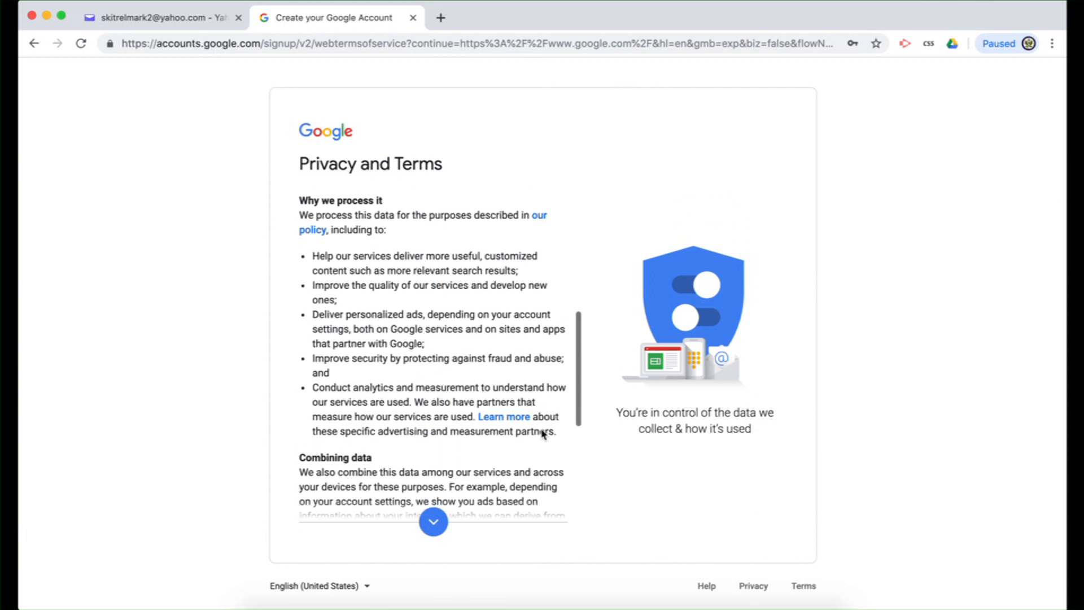
pyautogui.scroll(-3)
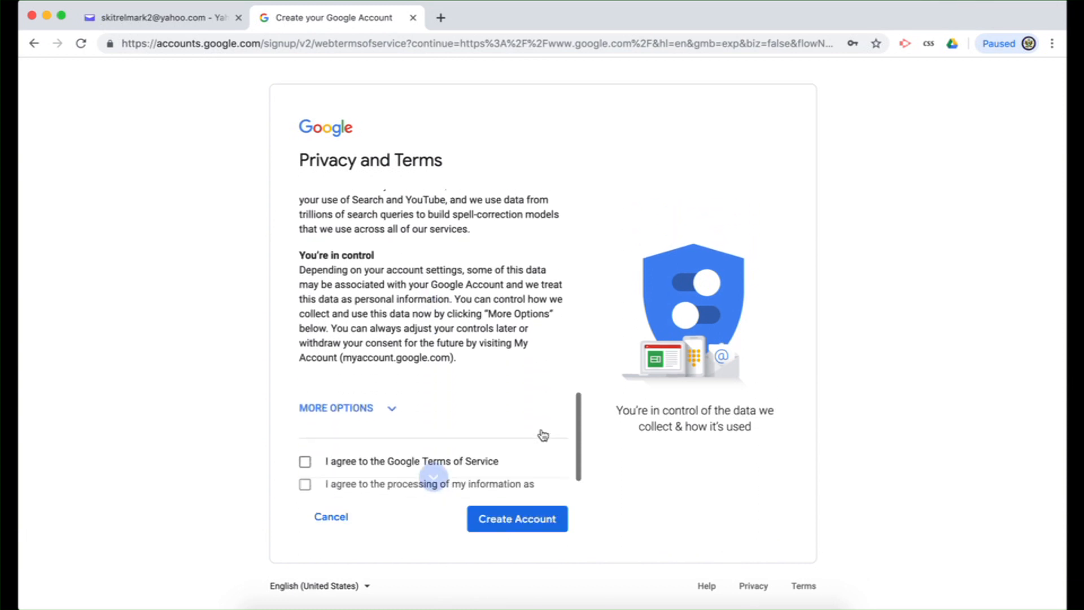
pyautogui.scroll(-3)
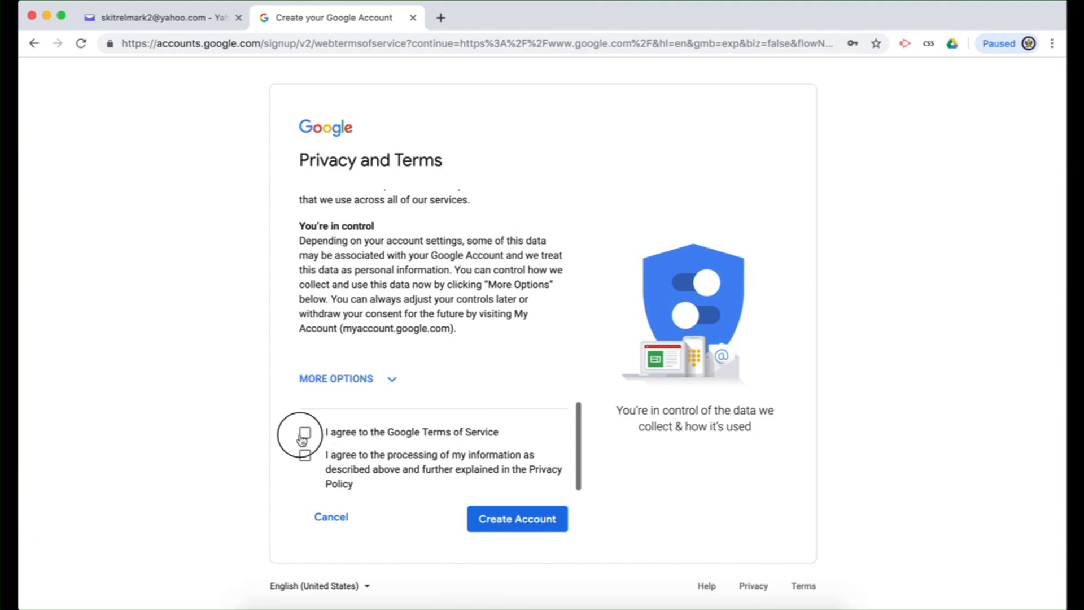
pyautogui.click(304, 433)
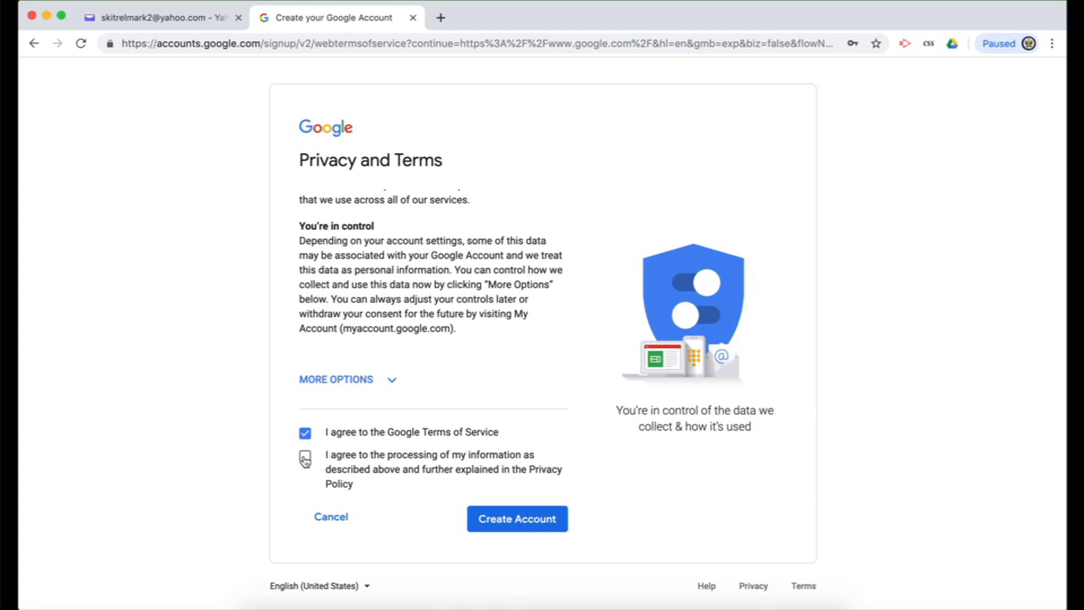
pyautogui.click(304, 458)
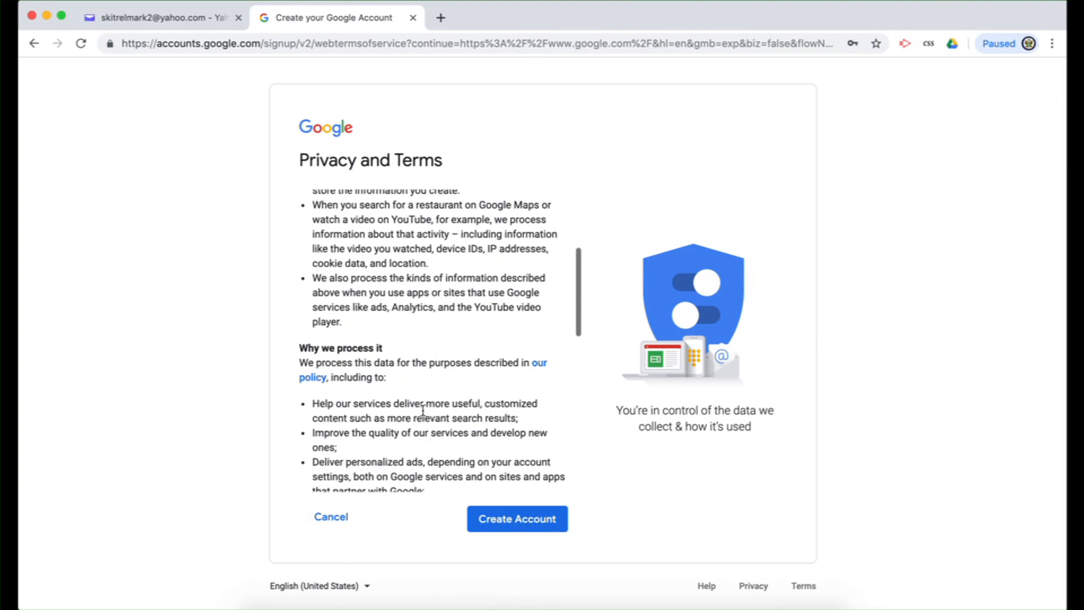
pyautogui.scroll(-3)
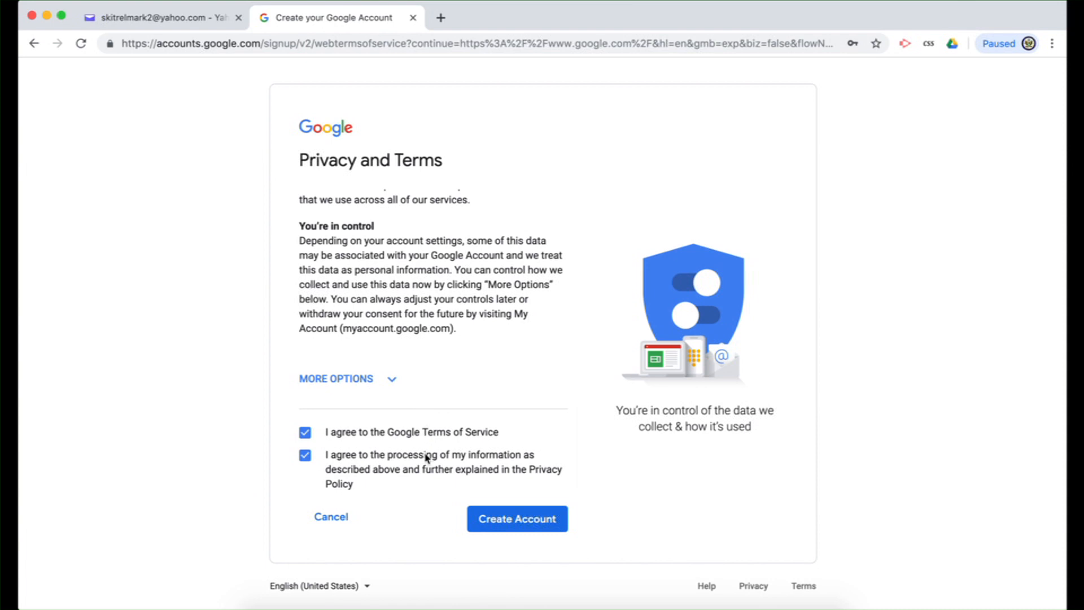
pyautogui.click(516, 519)
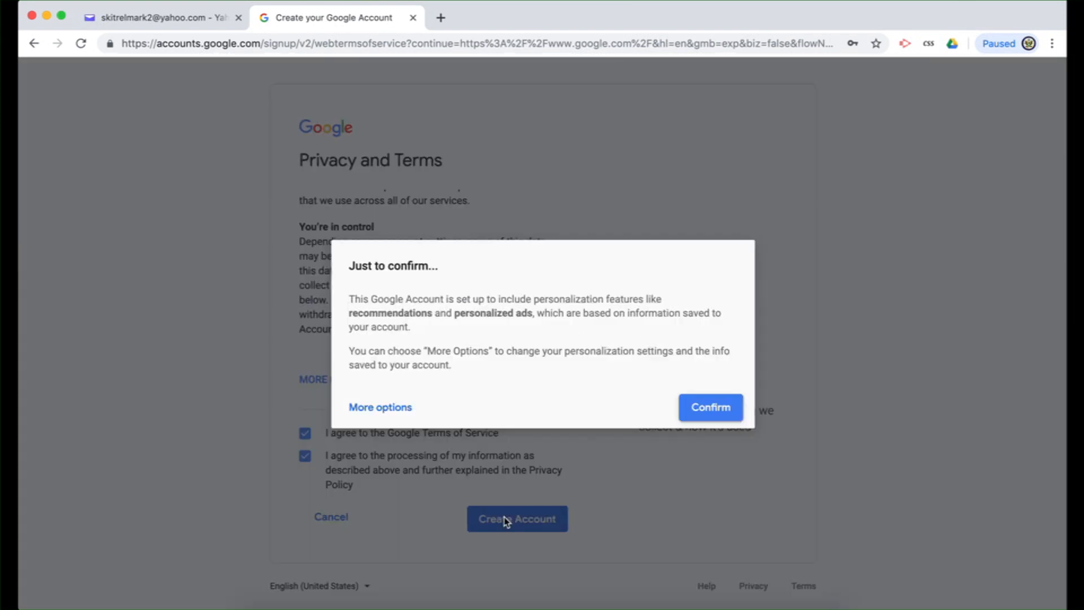
pyautogui.moveTo(621, 391)
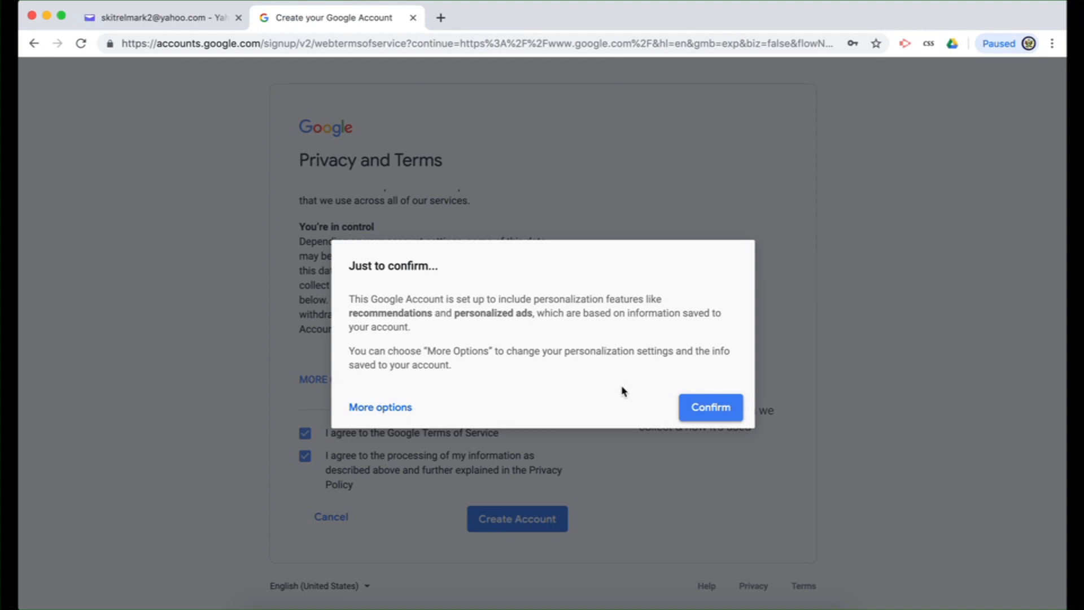
# - Confirm the default personalization settings and check the signed-in account on google.com
pyautogui.click(709, 407)
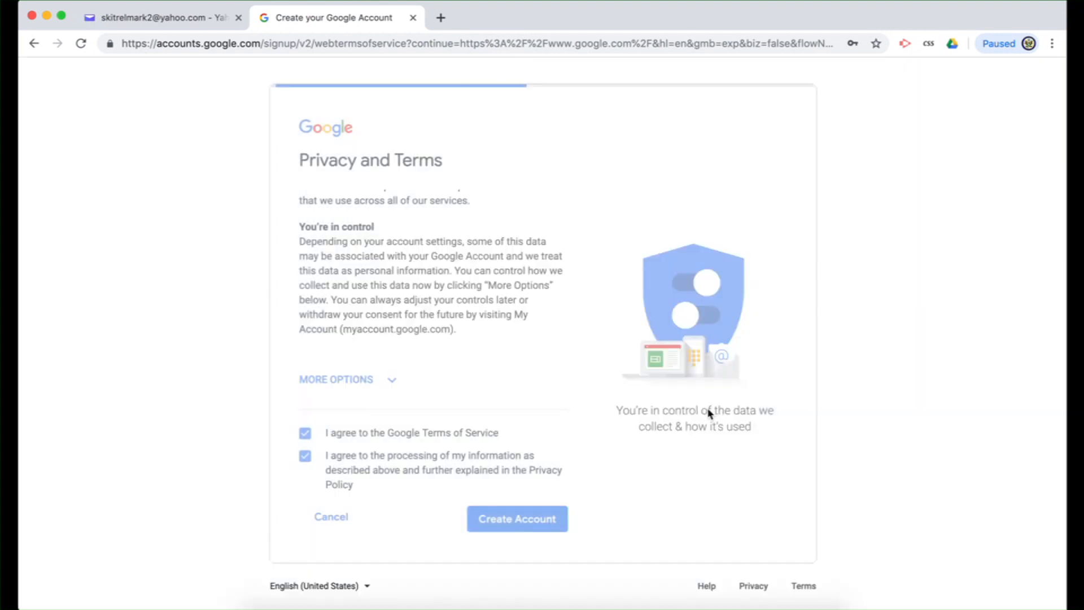
pyautogui.click(516, 518)
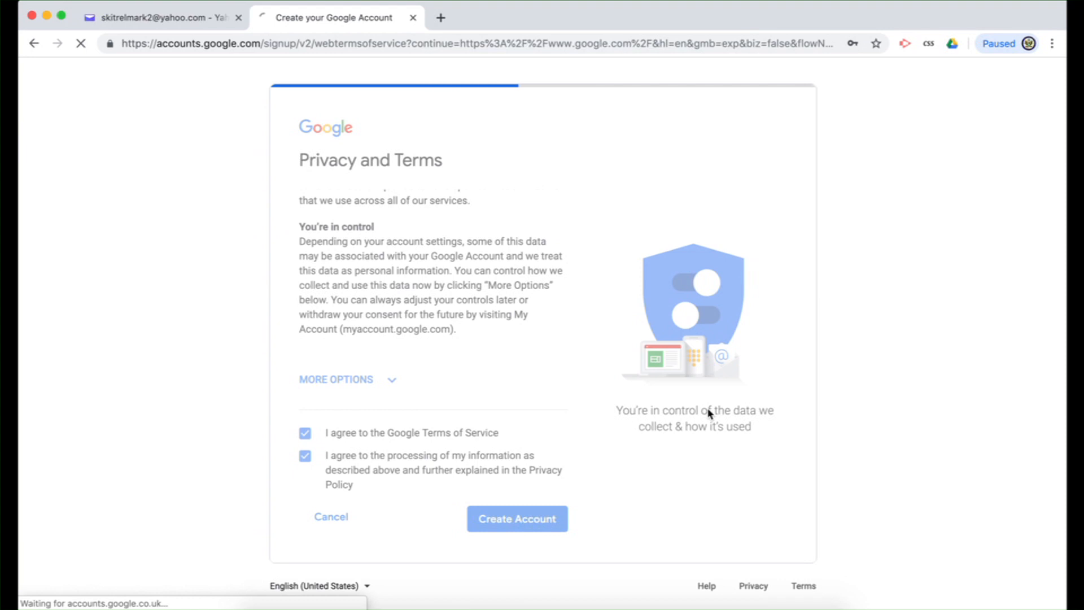
pyautogui.click(516, 518)
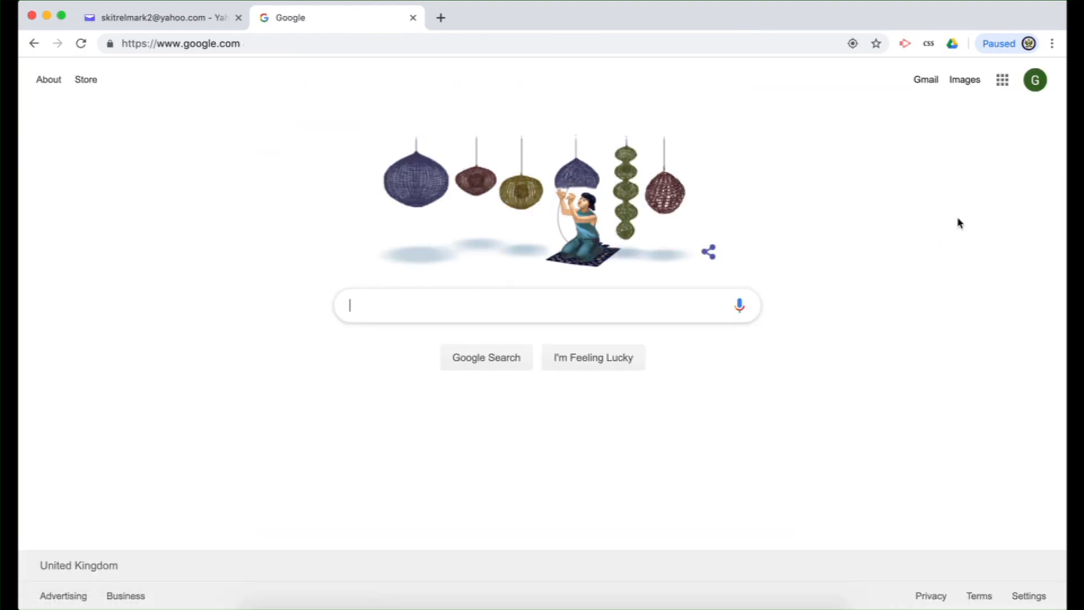
pyautogui.click(1034, 79)
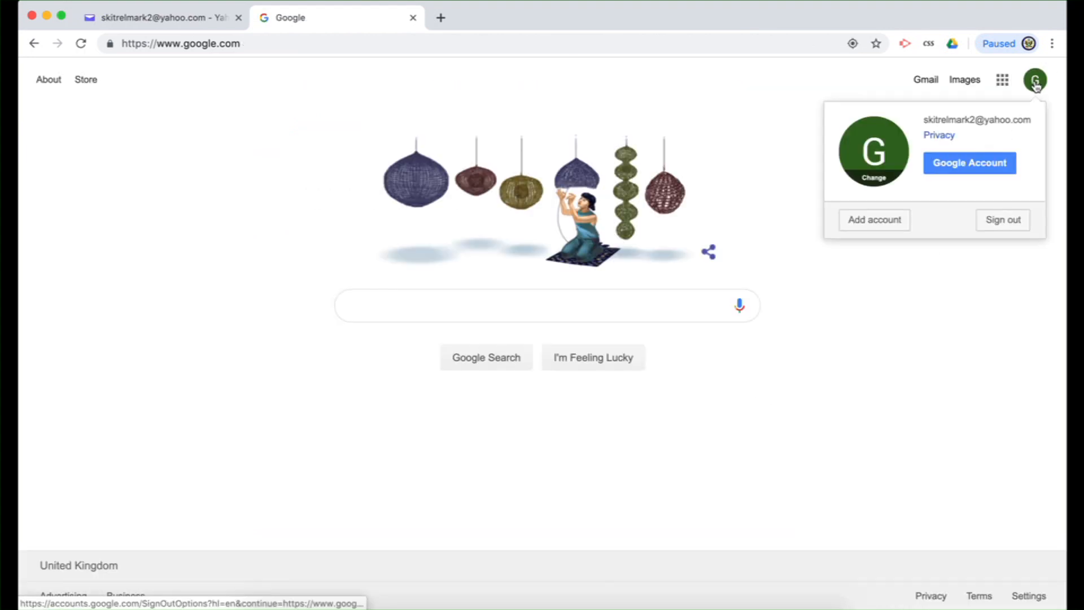